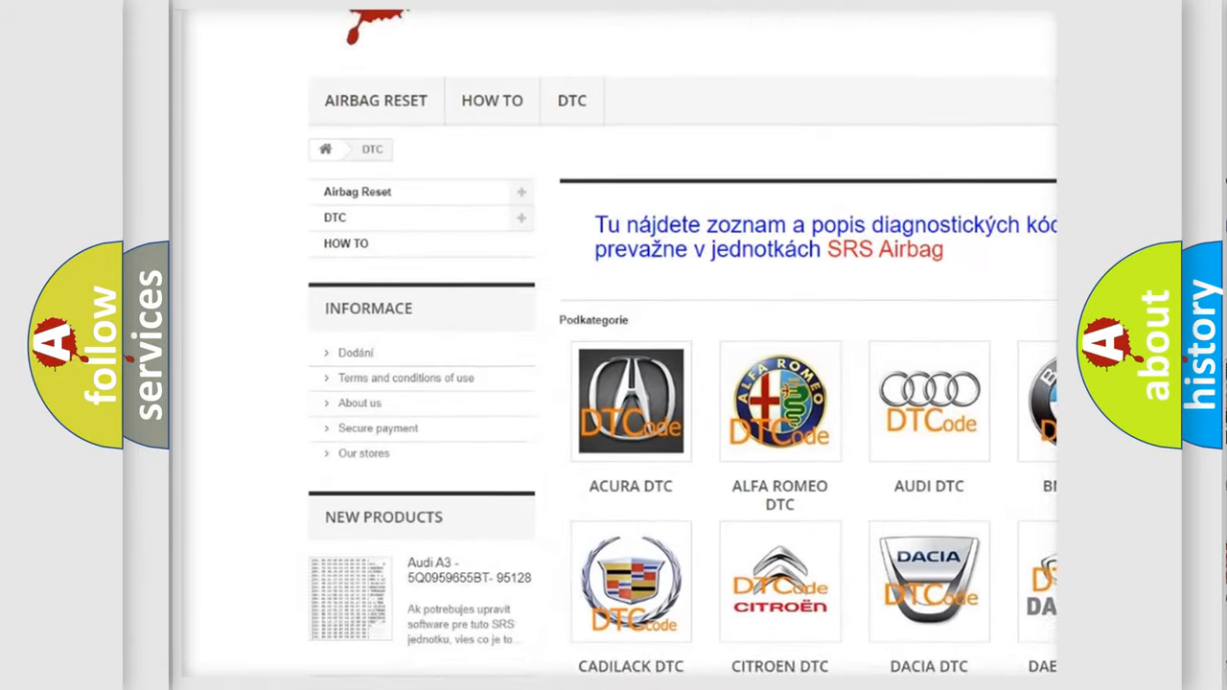
pyautogui.scroll(-3)
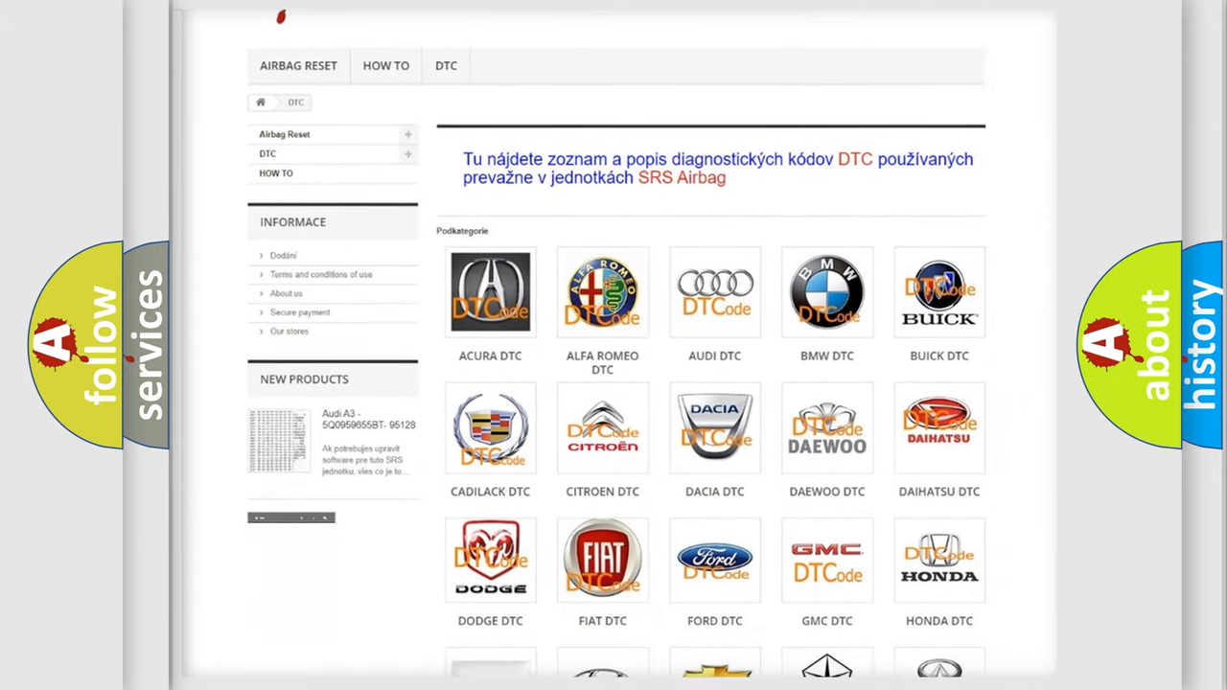
pyautogui.scroll(-3)
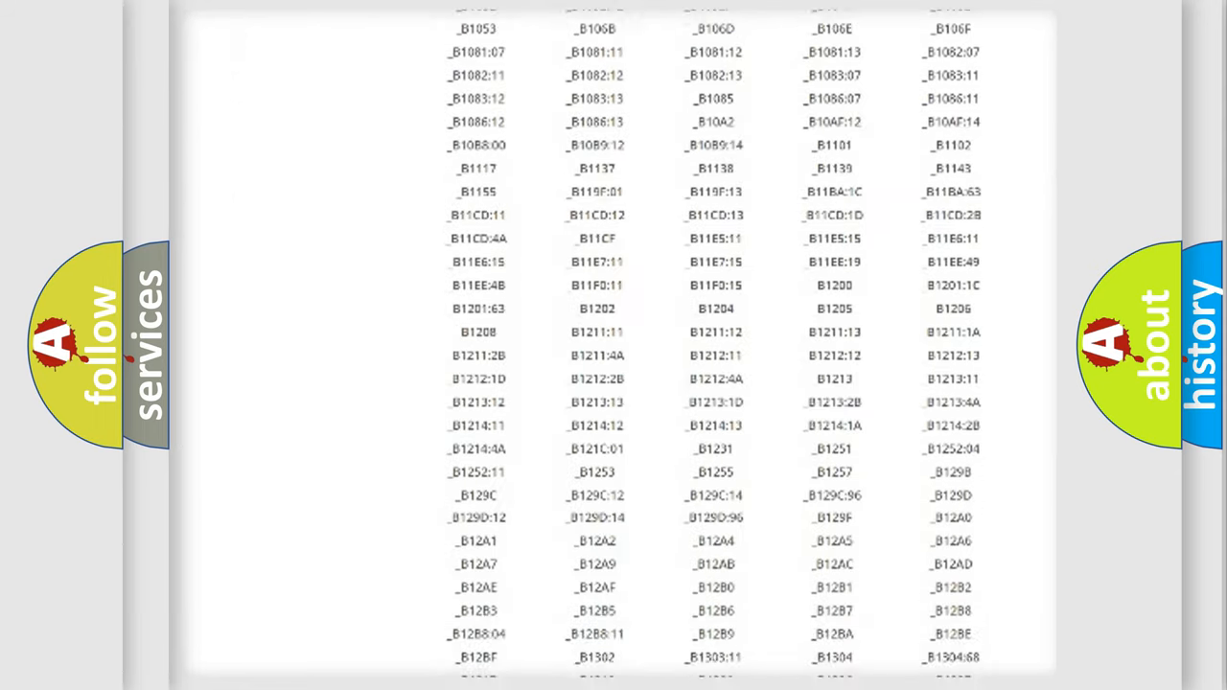
pyautogui.scroll(-3)
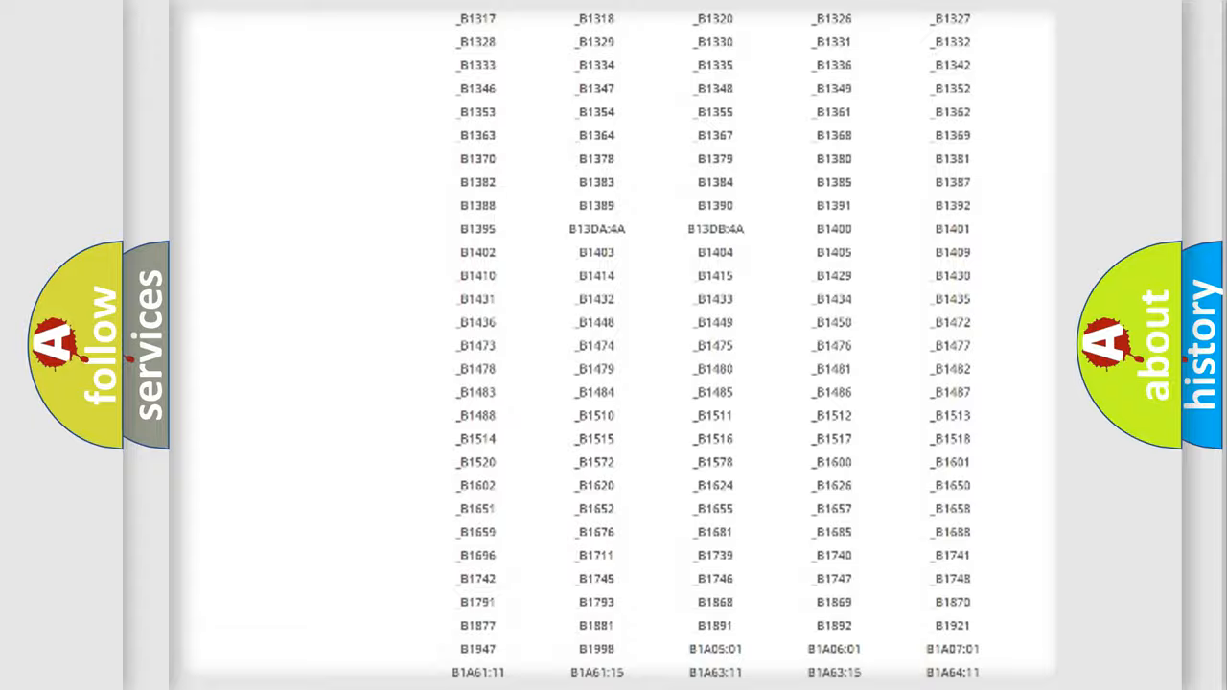